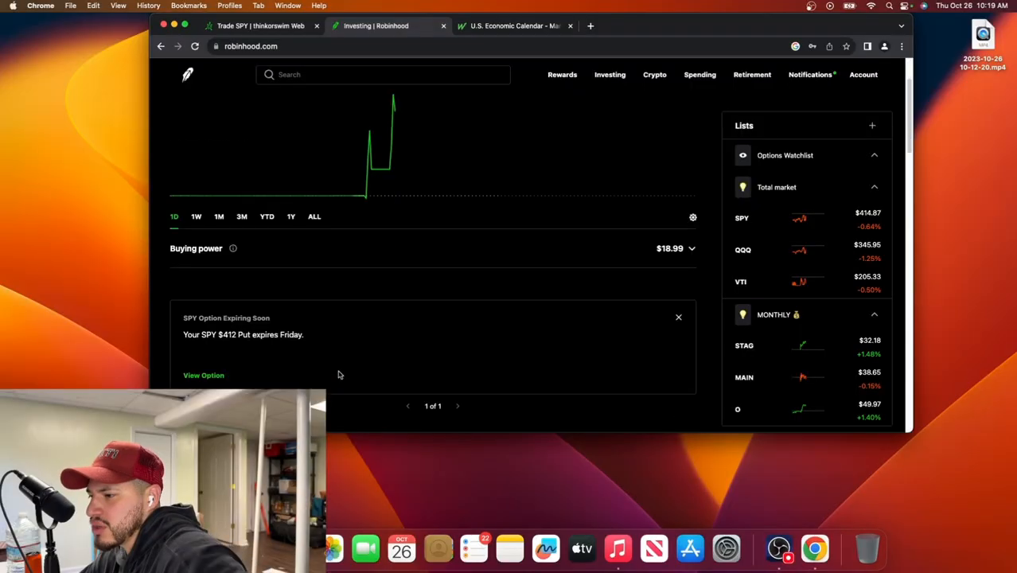
# Step: Scroll the home page past Discover more and Trending Lists down to the news stories
pyautogui.scroll(-3)
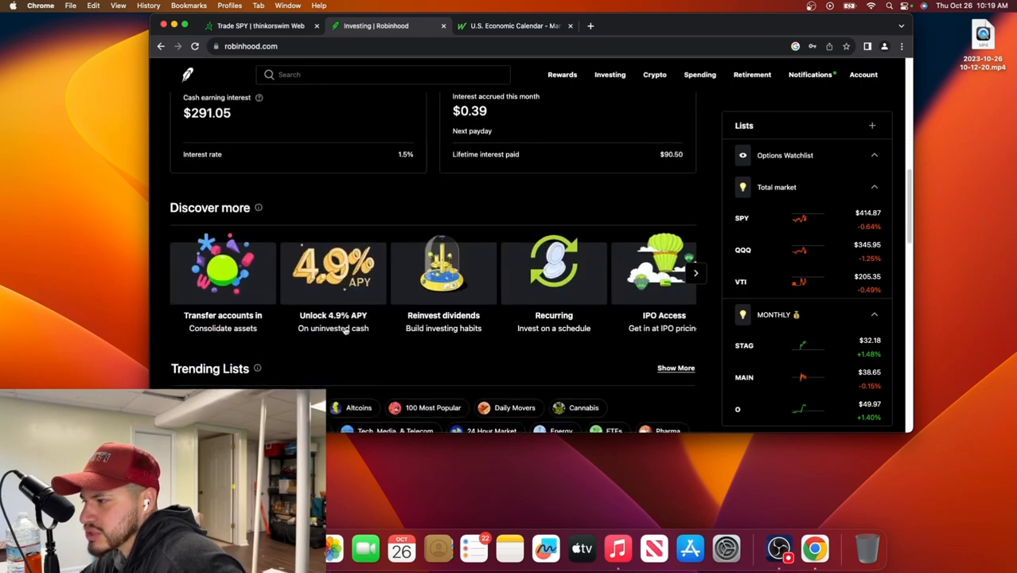
pyautogui.scroll(-3)
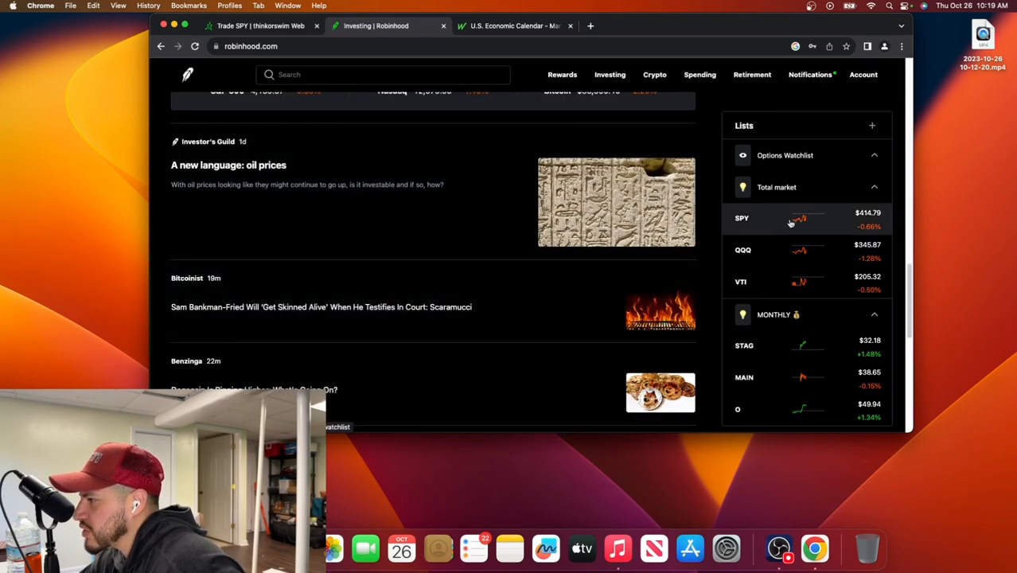
# Step: Open SPY from the Total market watchlist and scroll through sectors, key statistics and People also own
pyautogui.click(742, 218)
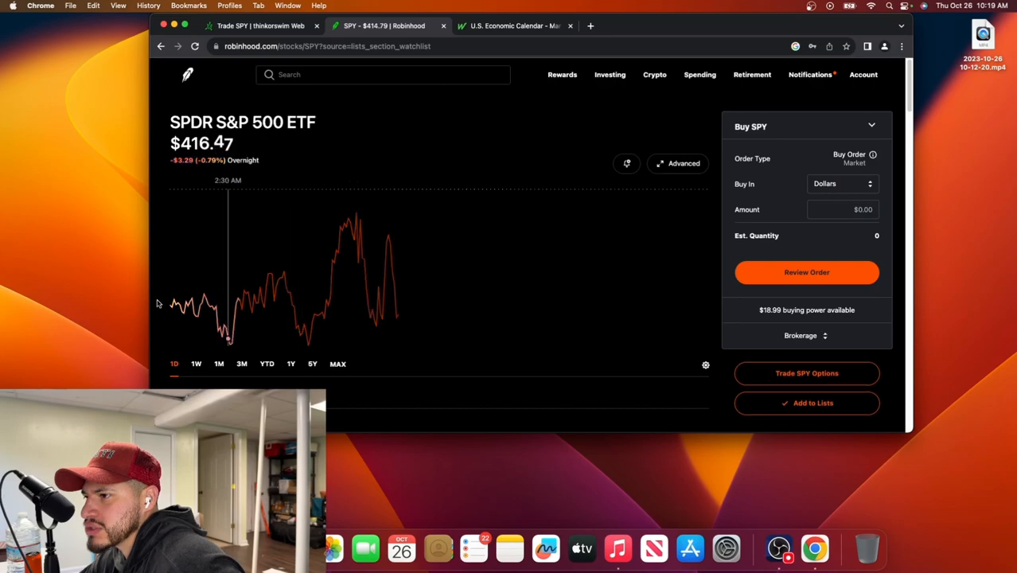
pyautogui.moveTo(331, 278)
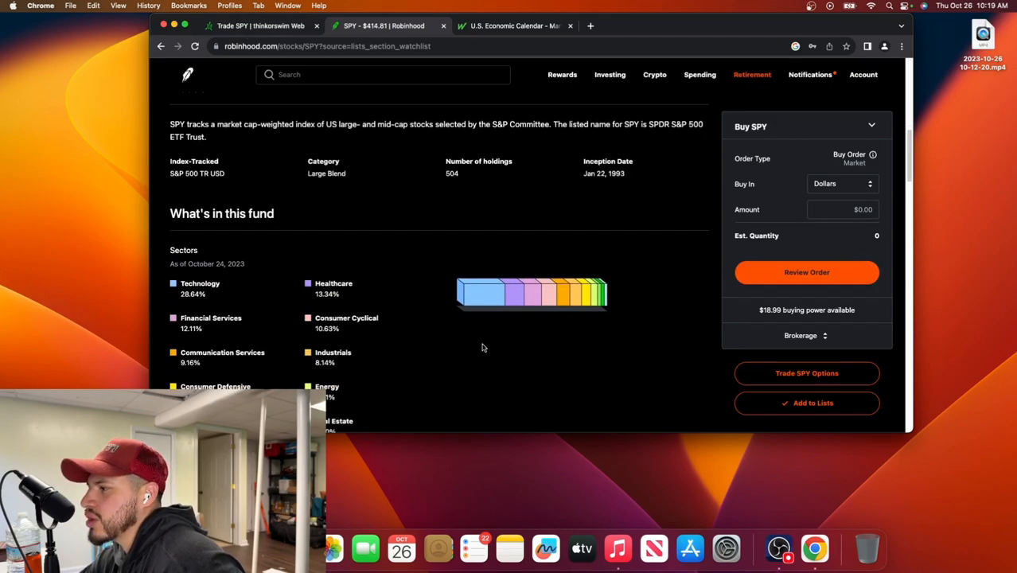
pyautogui.scroll(-3)
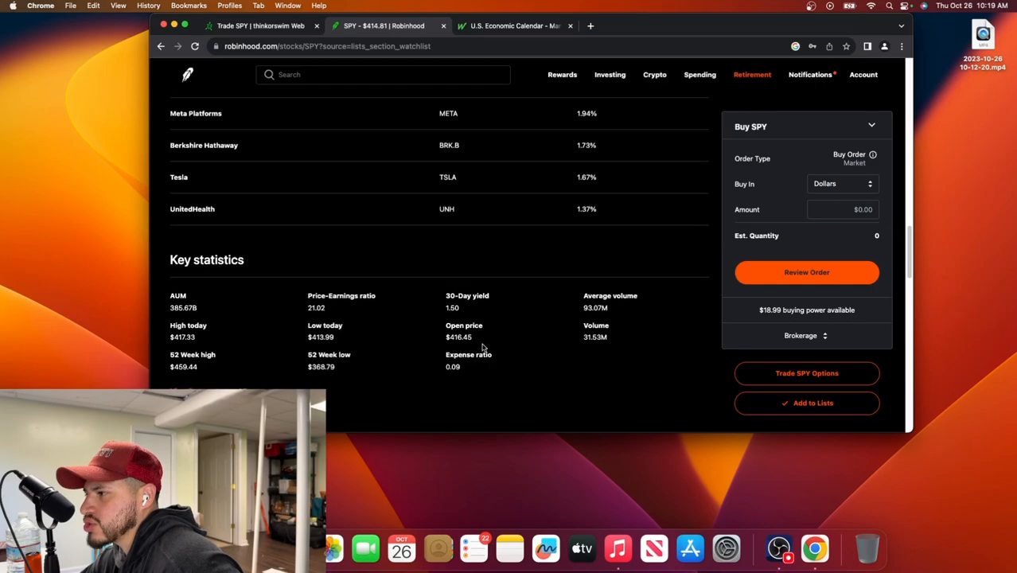
pyautogui.scroll(-3)
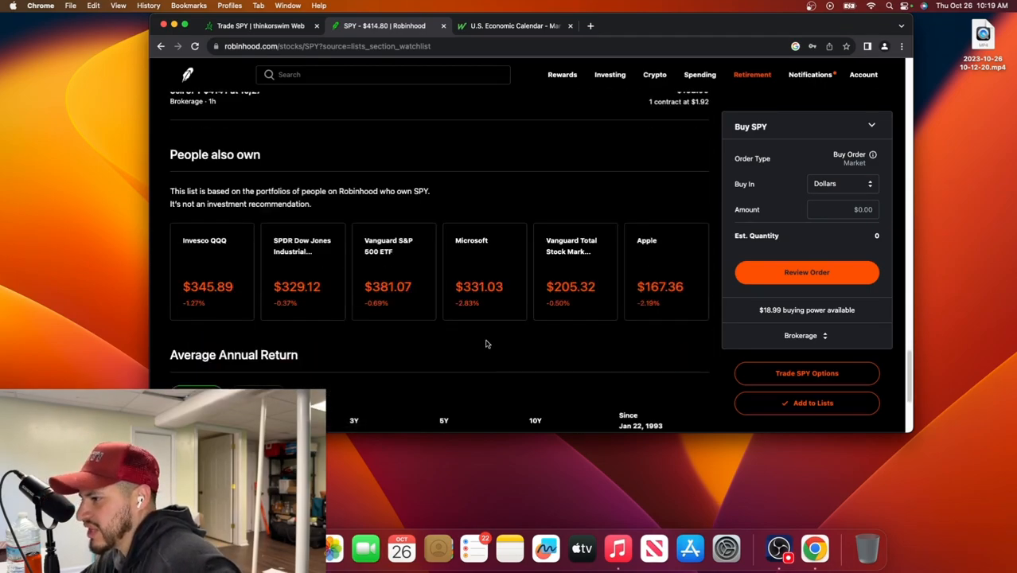